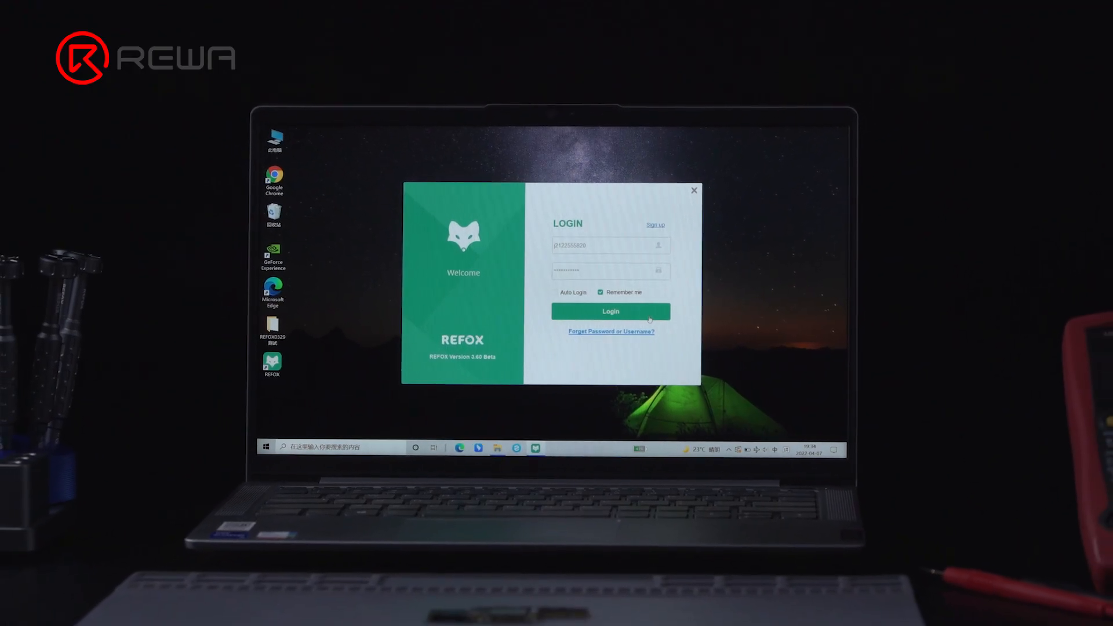
Step: Log in to REFOX Bitmap with the saved account credentials
click(611, 312)
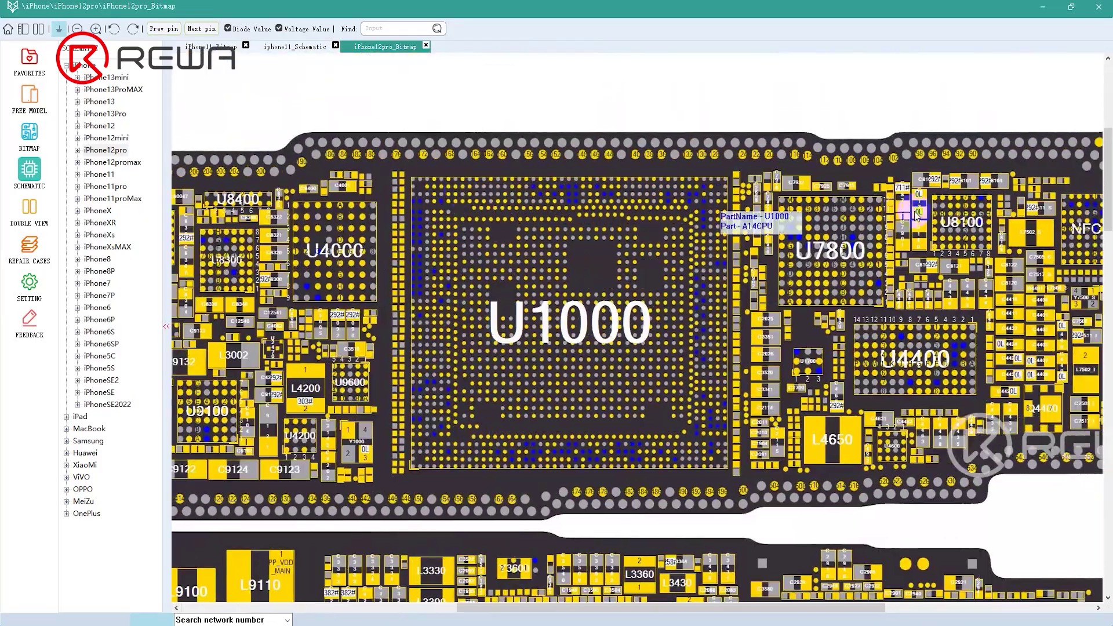
Step: Switch to the open iPhone 11 boardview tab
scroll(down, 3)
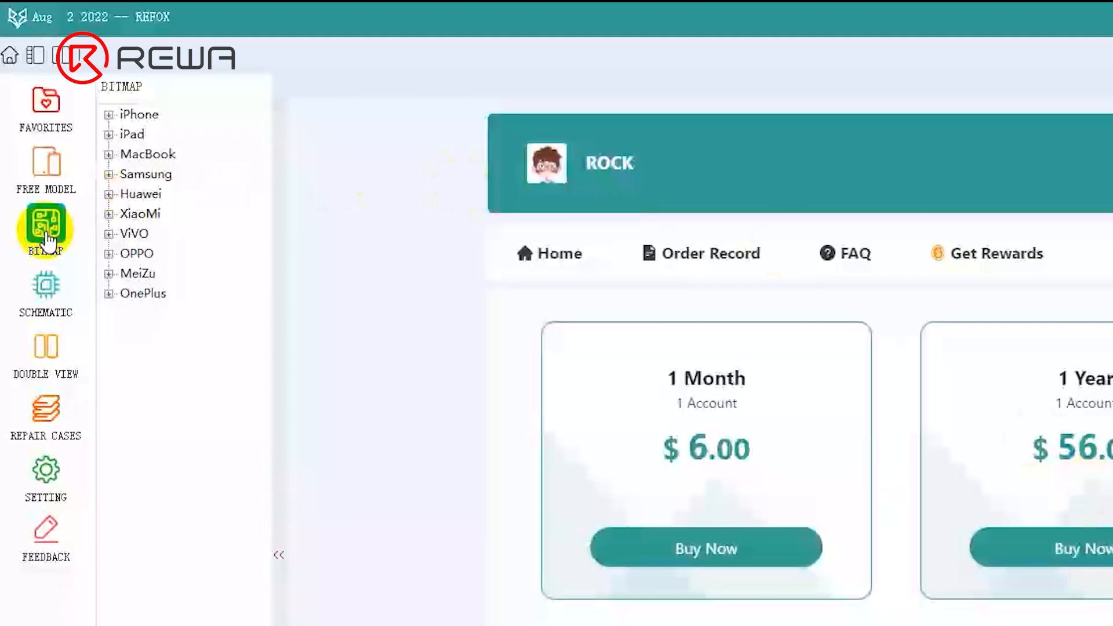
mouse_move(68, 282)
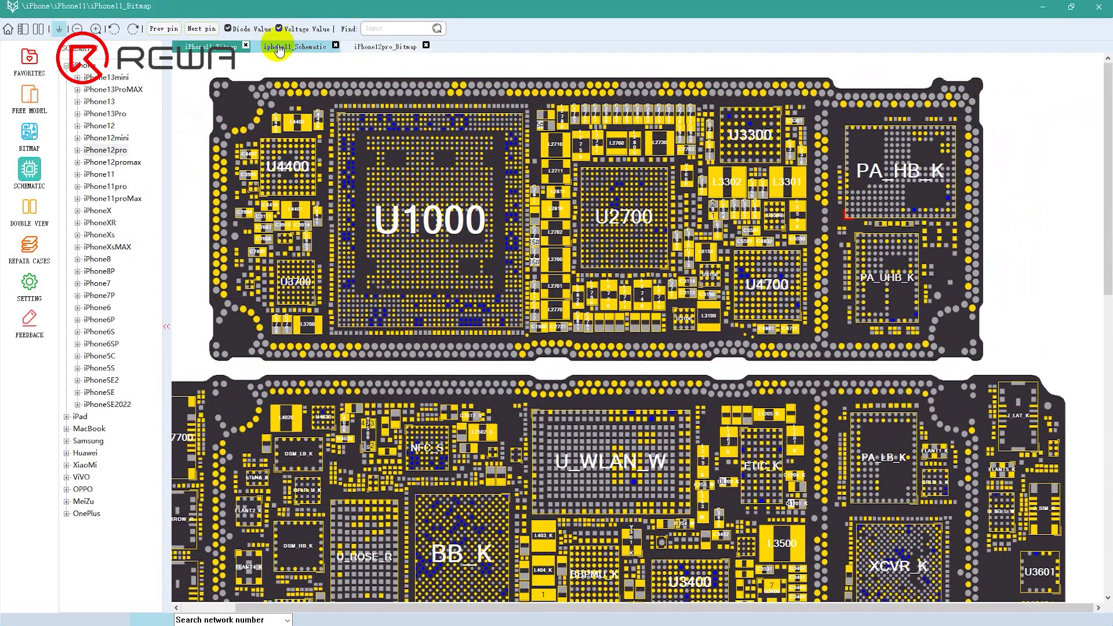
click(293, 46)
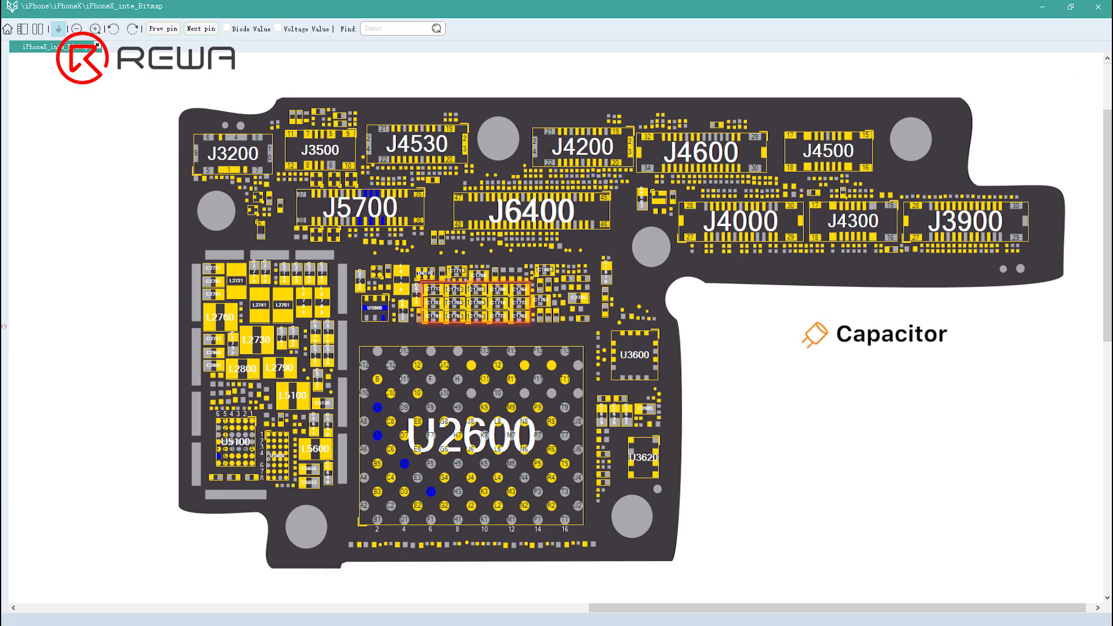
Step: Highlight connector J6400 and the small resistor beside it on the iPhone X board
click(532, 212)
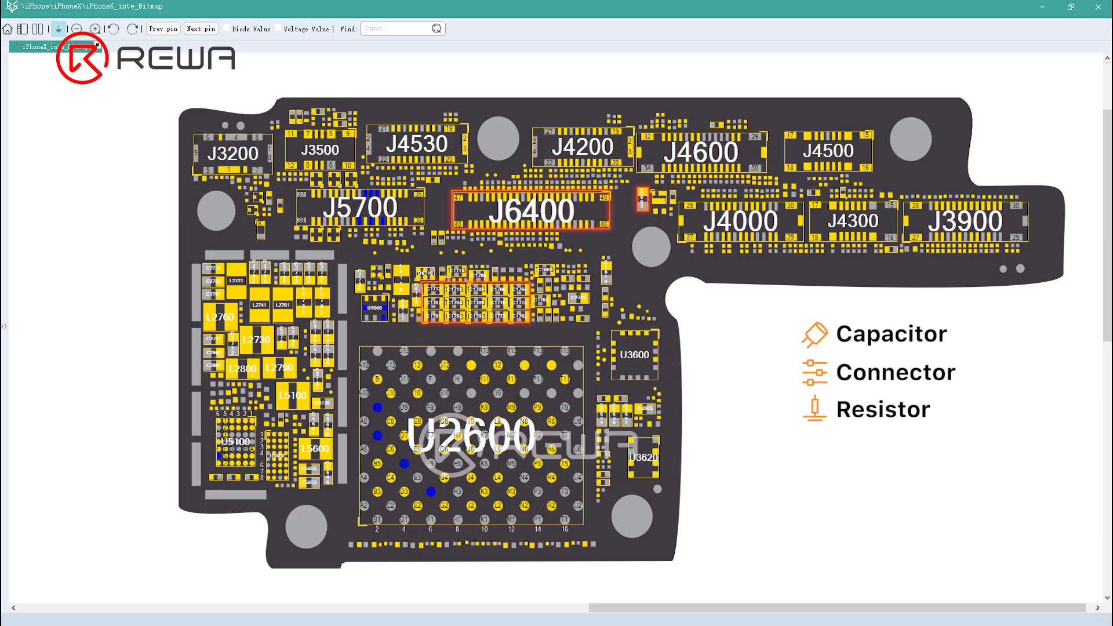
click(467, 440)
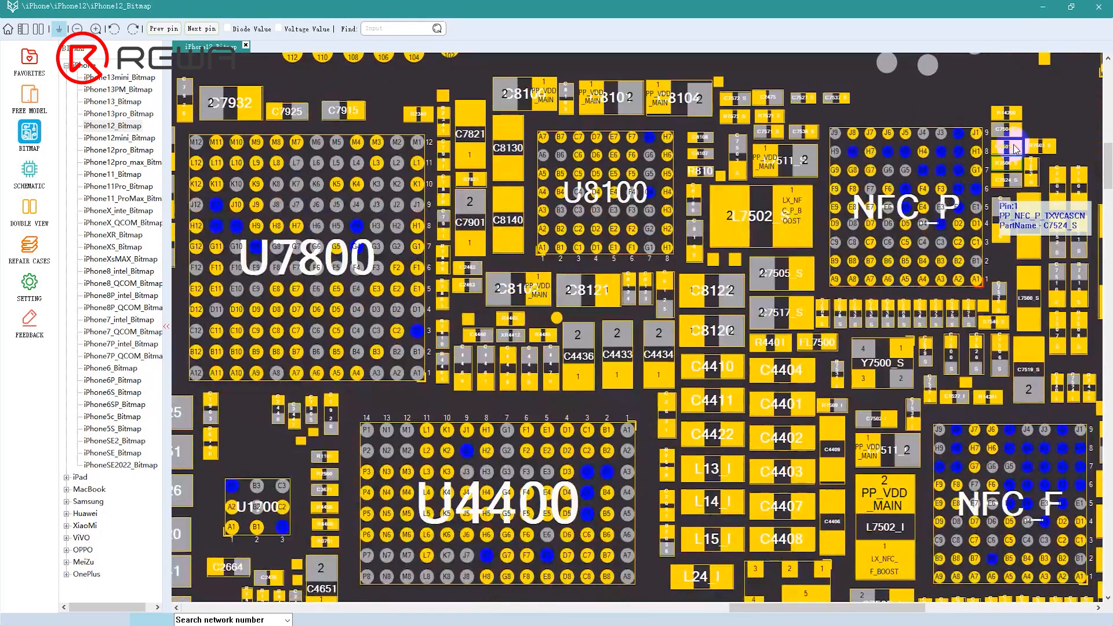
mouse_move(958, 172)
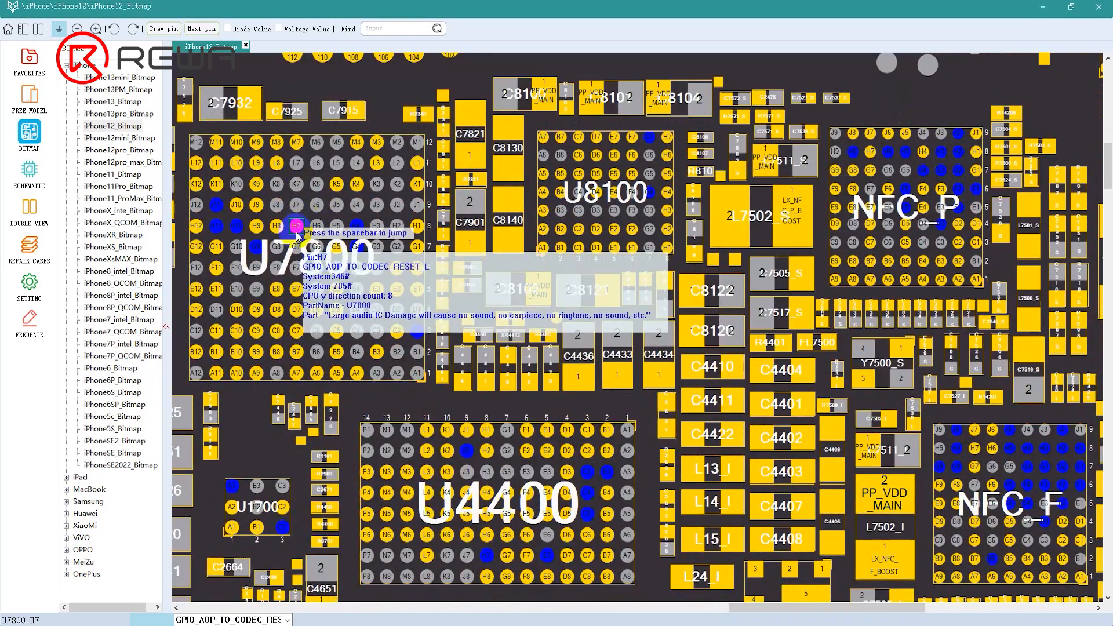
Step: Select pin H7 of U7800 to trace its net
click(256, 225)
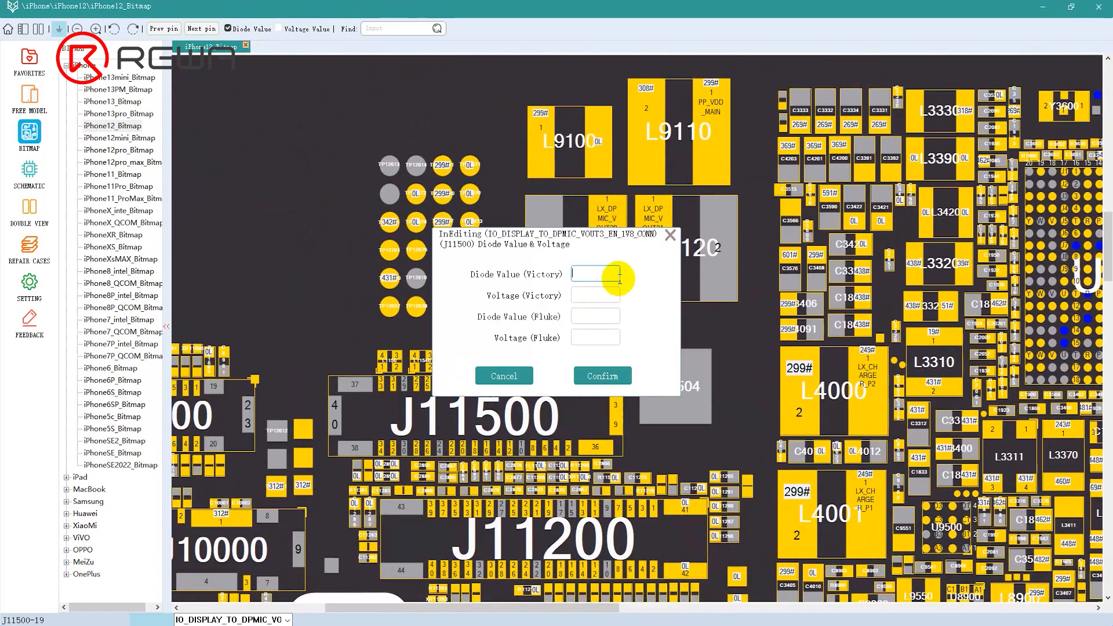
Step: Enter 666 as the diode value for J11500 pin 19
text(666)
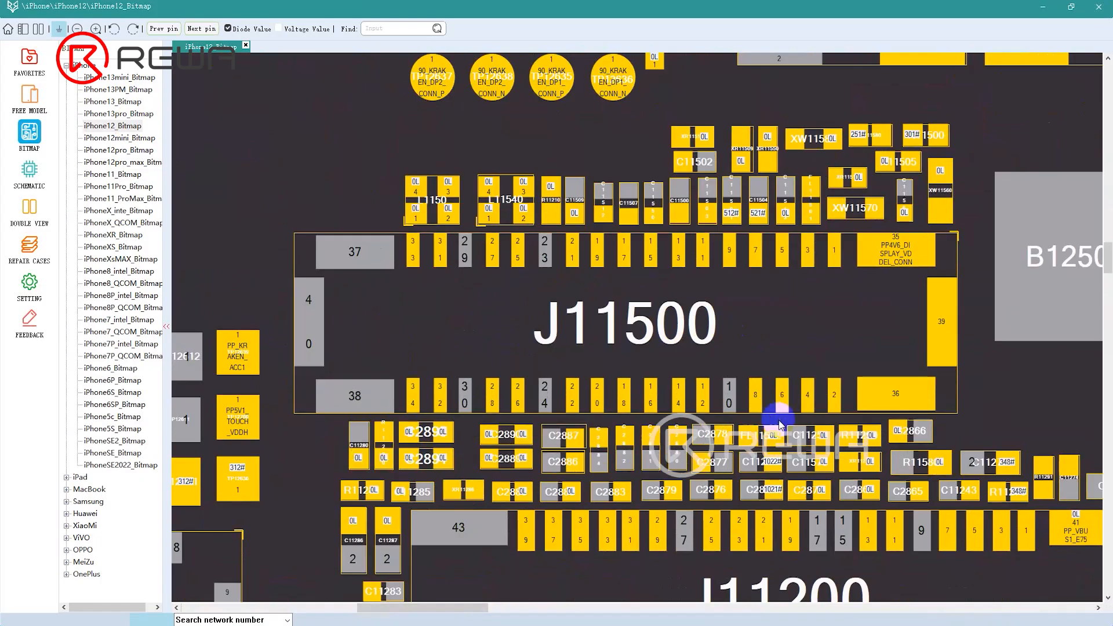
Step: Select a pad along connector J11500 before splitting board and schematic
click(677, 392)
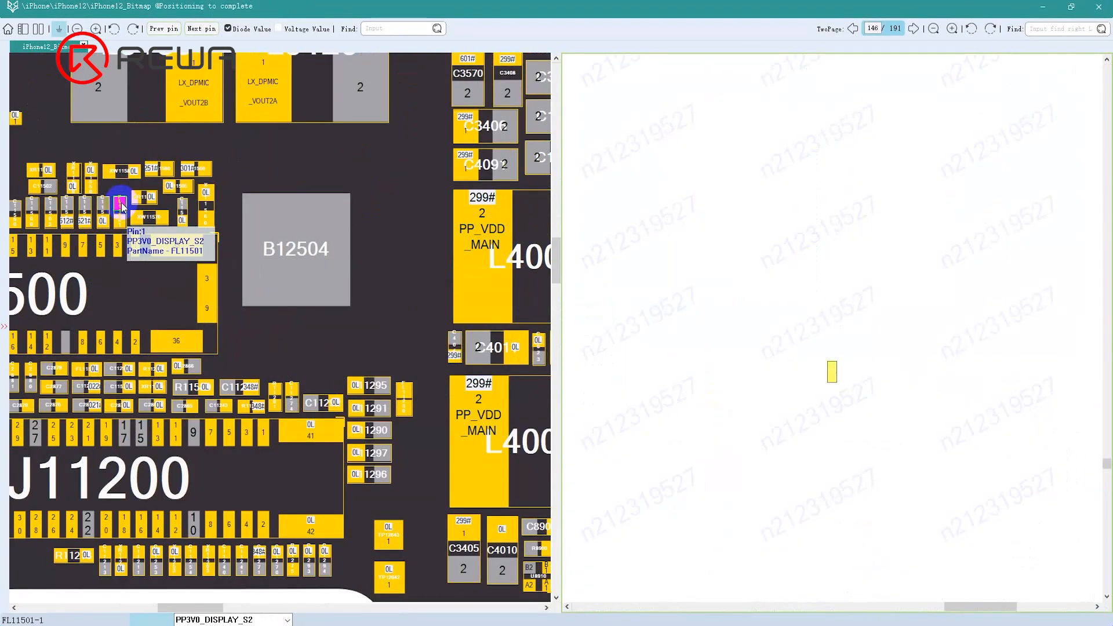
Step: Click pin 1 of FL11501 so the schematic jumps to its symbol
click(117, 205)
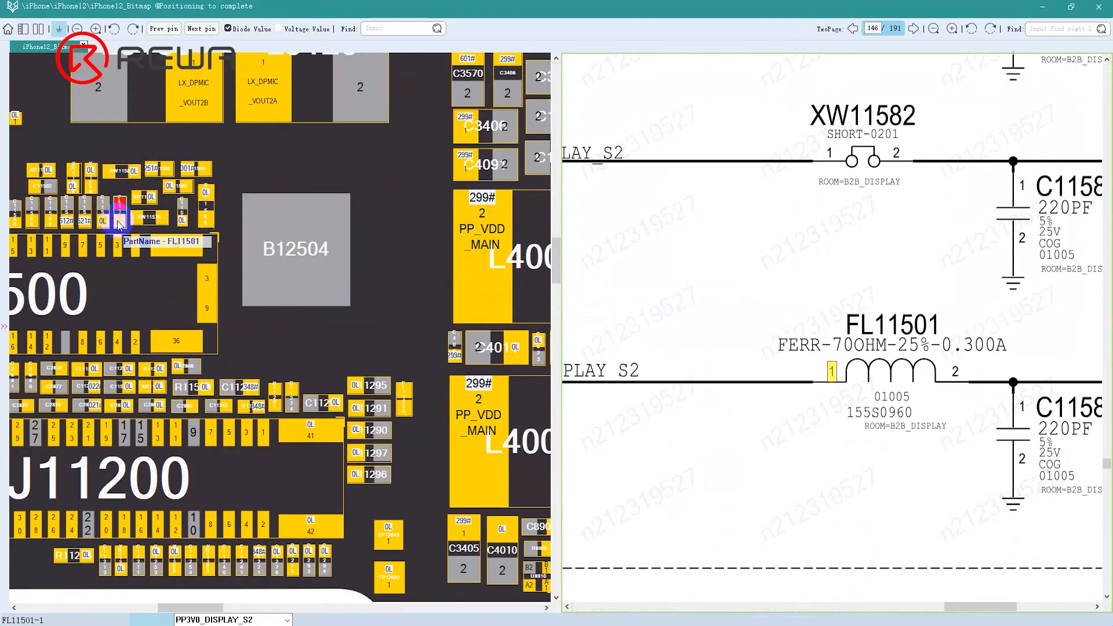
mouse_move(339, 222)
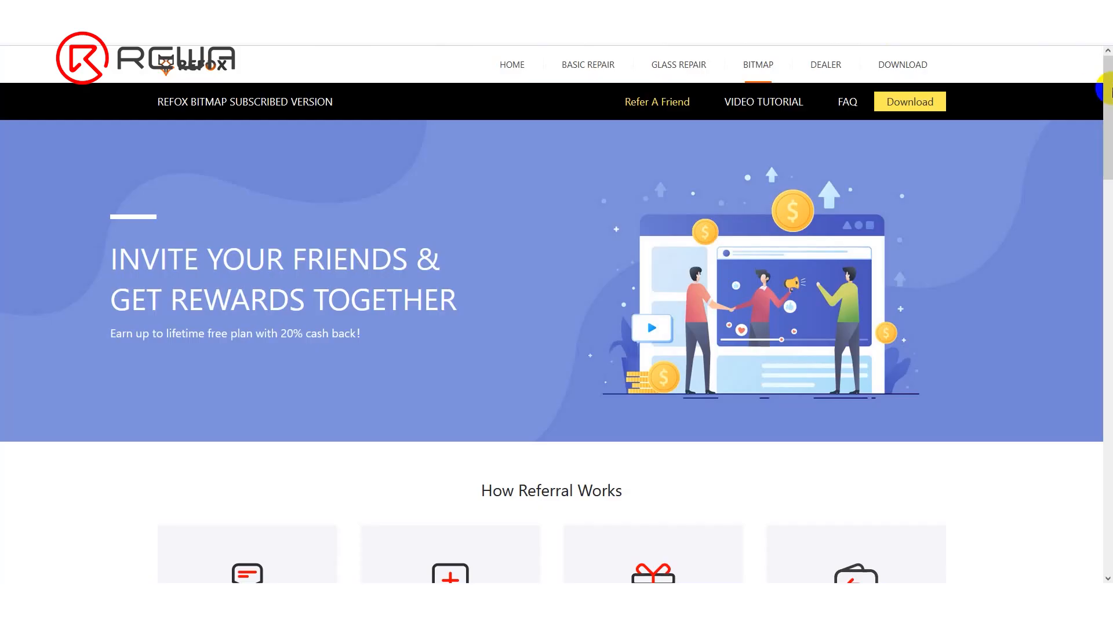
Step: Scroll the Refer A Friend page through How Referral Works down to the FAQ and footer
scroll(down, 3)
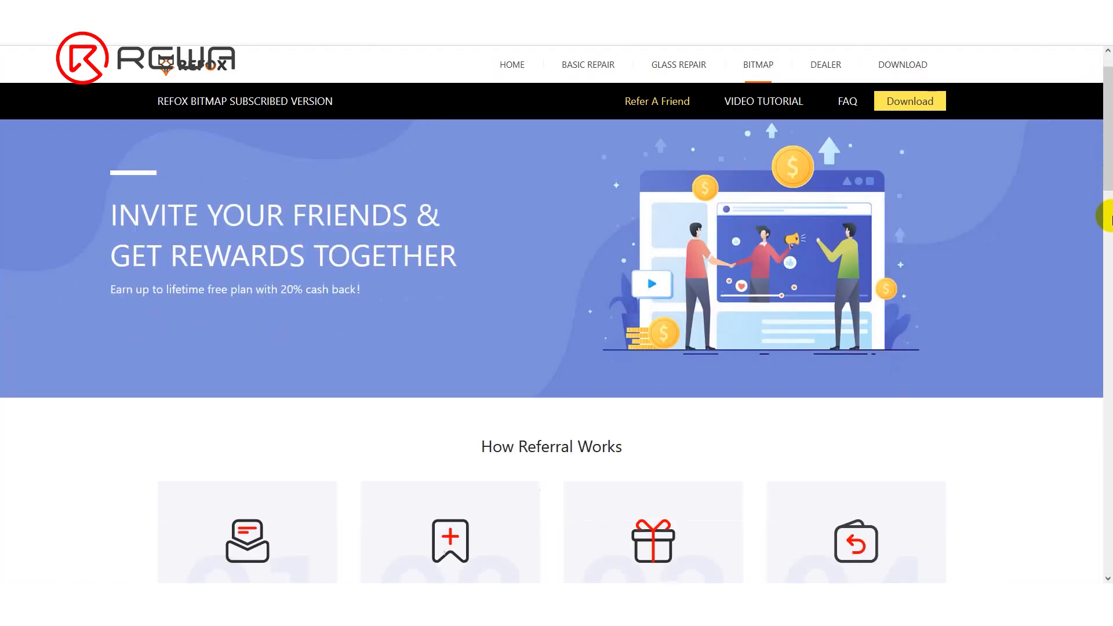
scroll(down, 3)
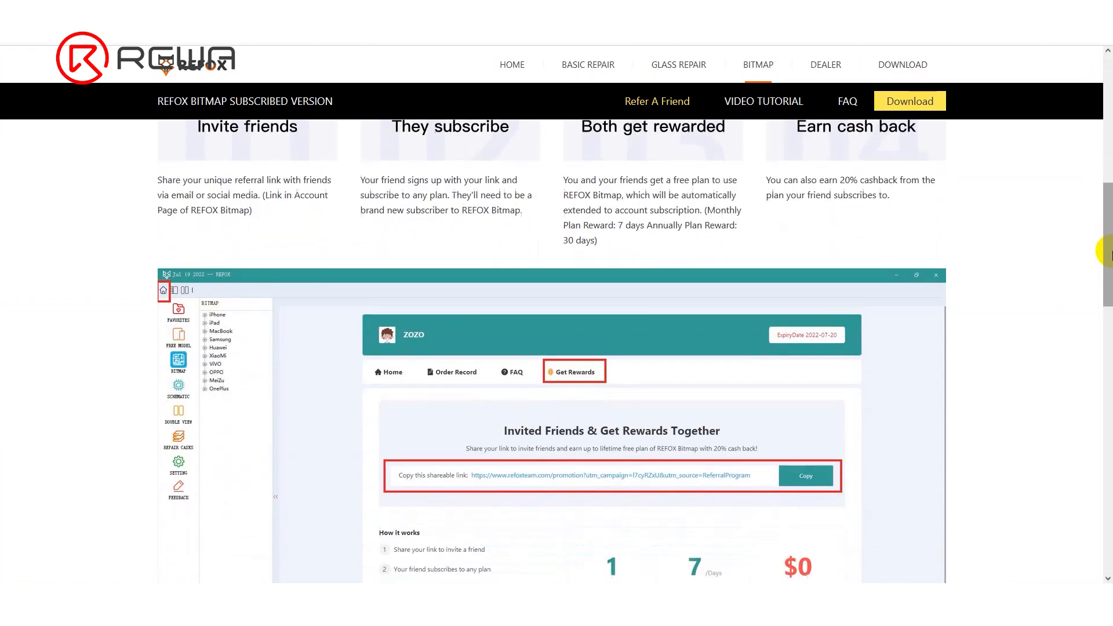
scroll(down, 3)
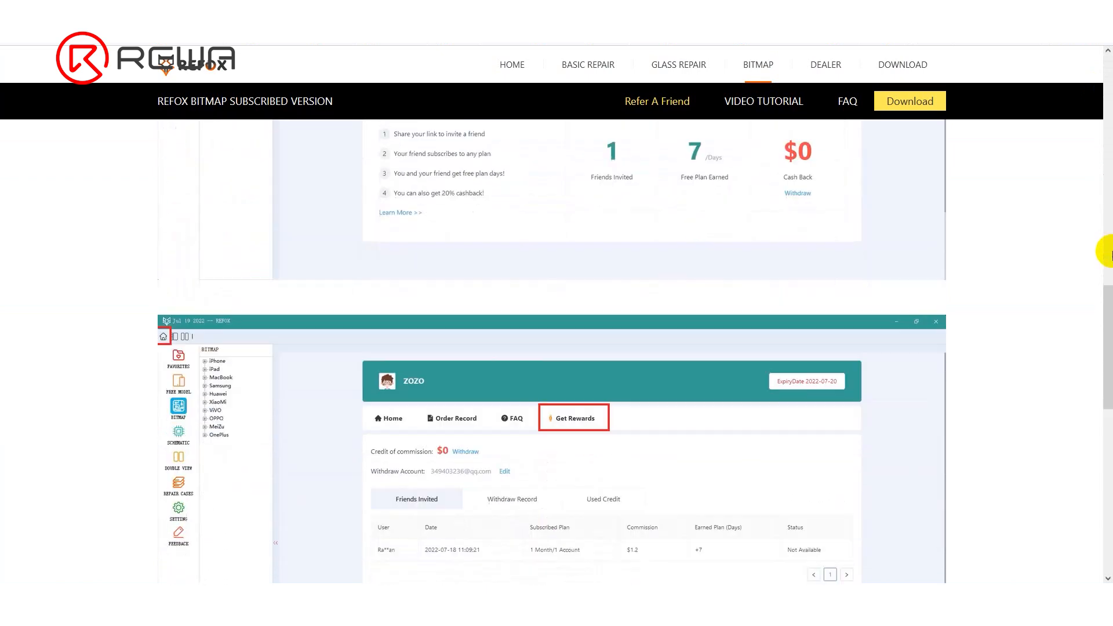
scroll(down, 3)
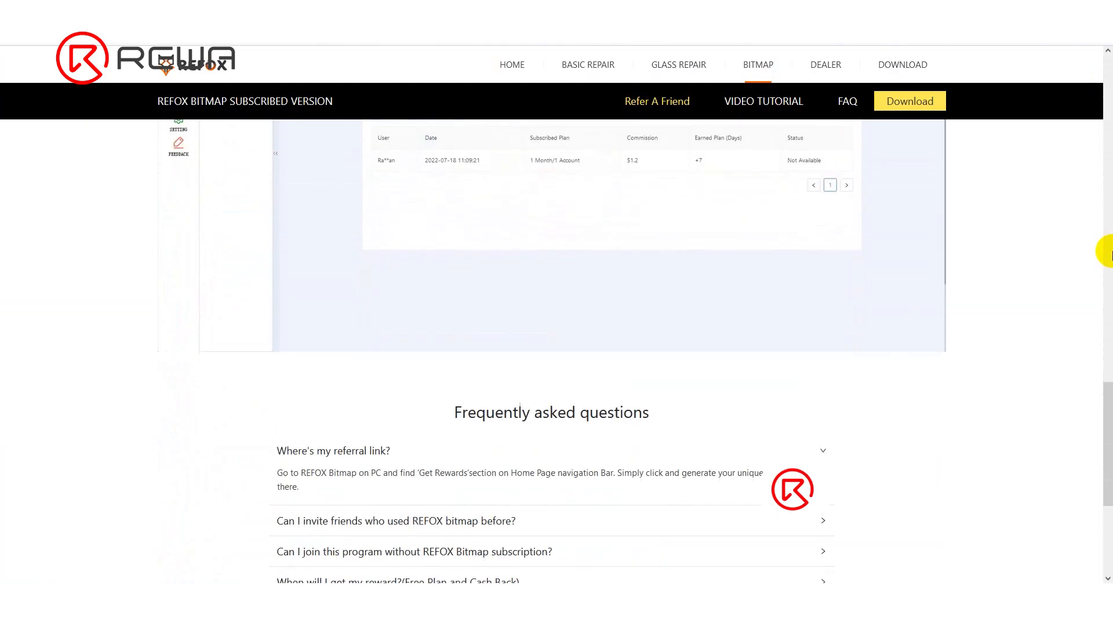
scroll(down, 3)
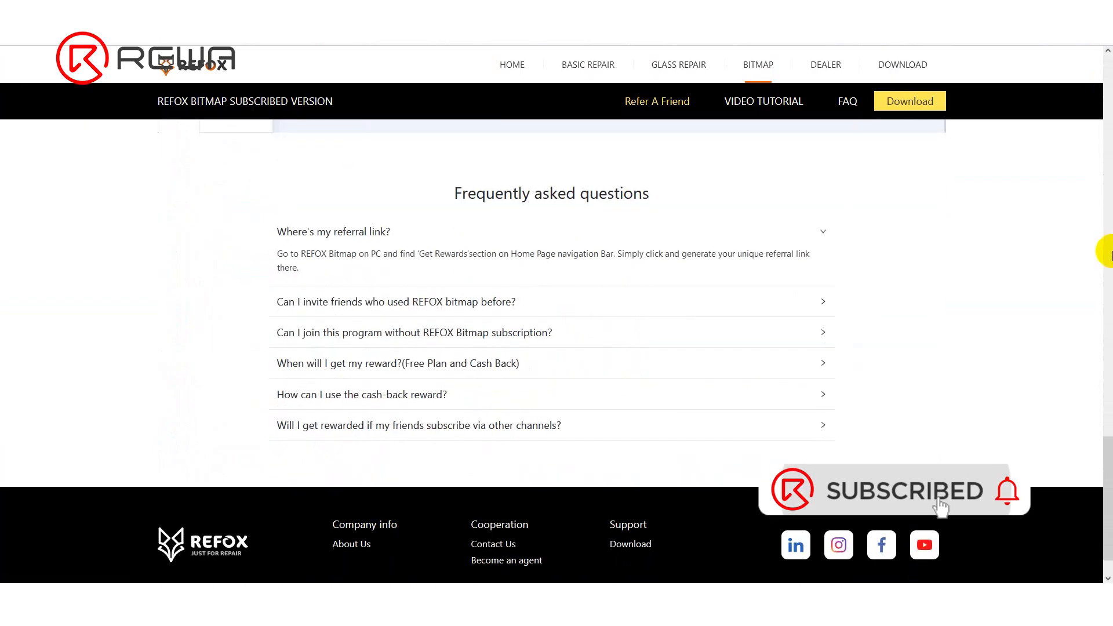